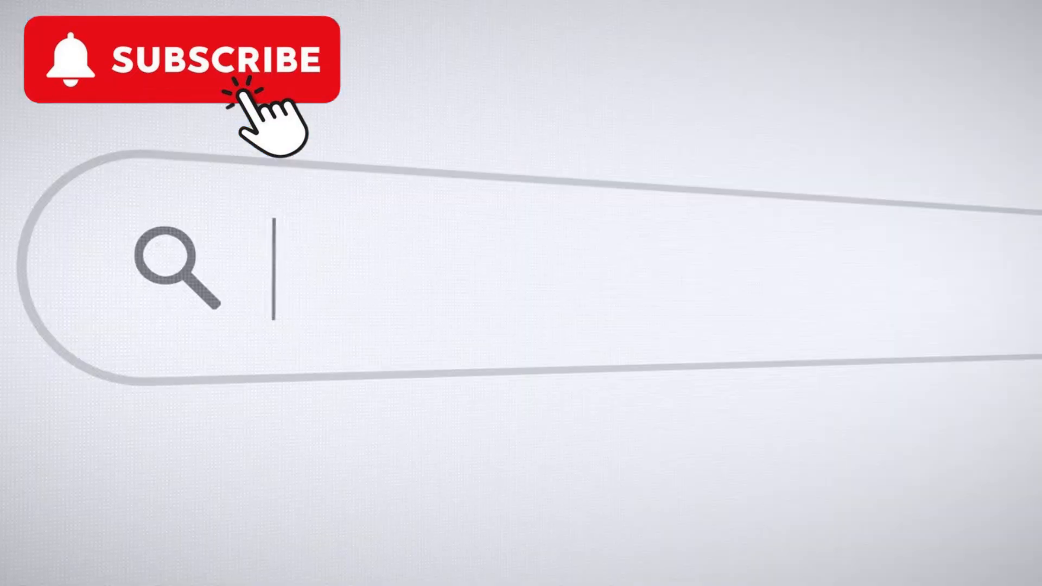
type("AI reg")
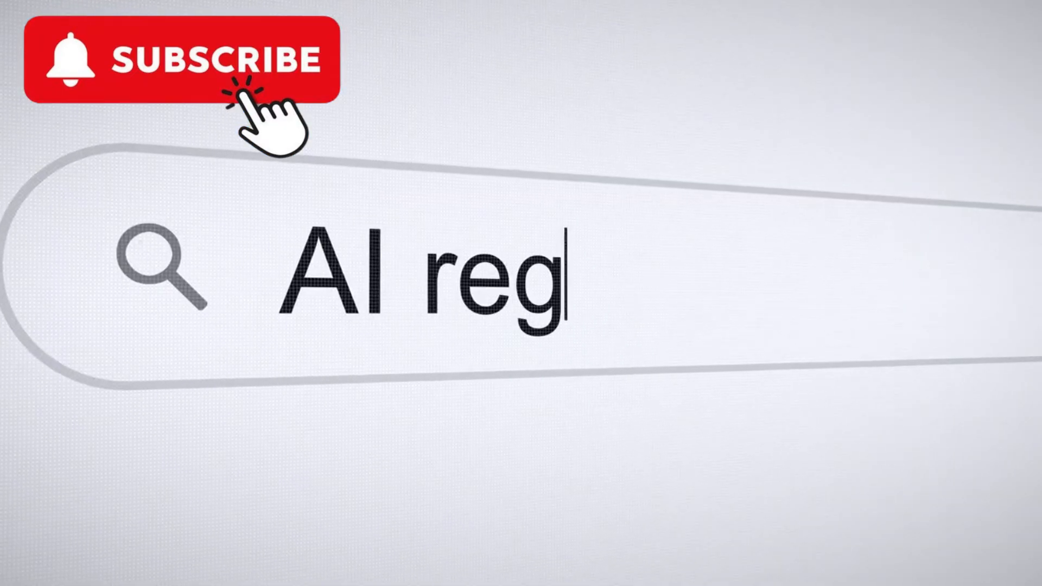
type("ulation")
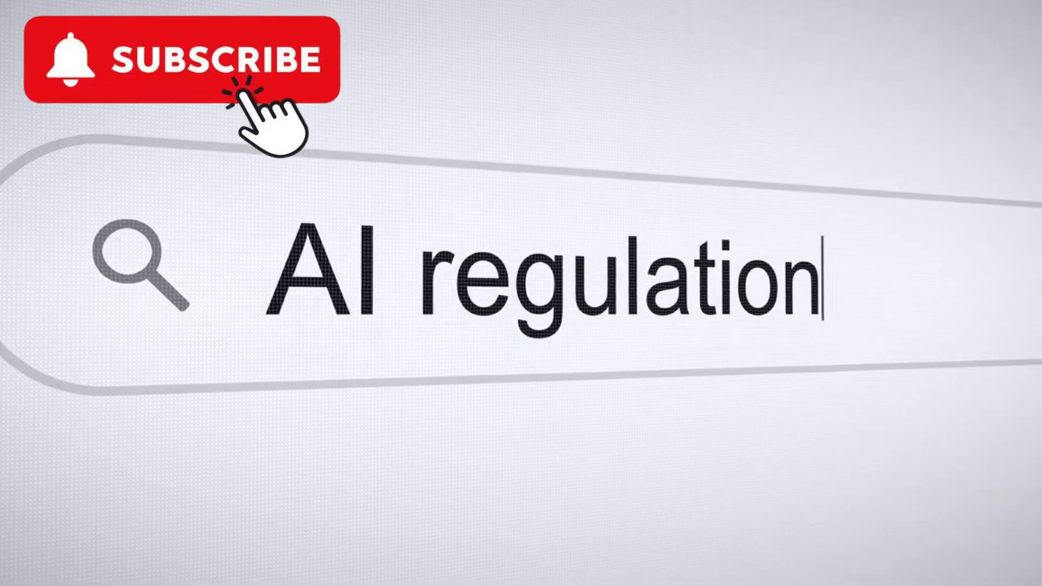